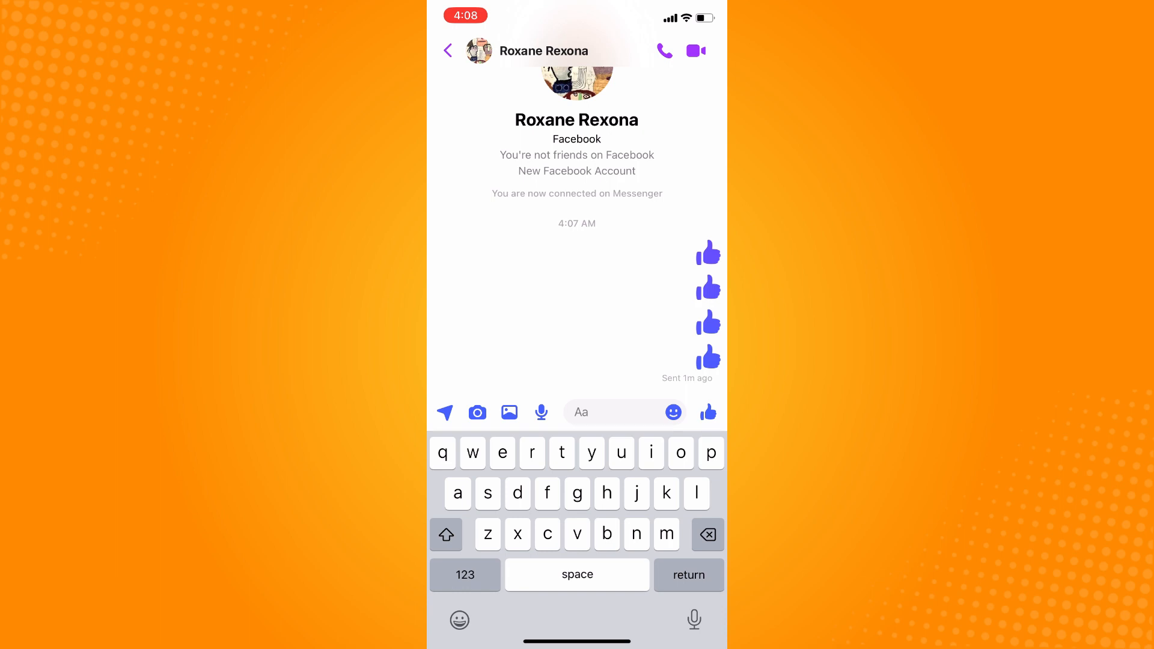
pyautogui.click(544, 51)
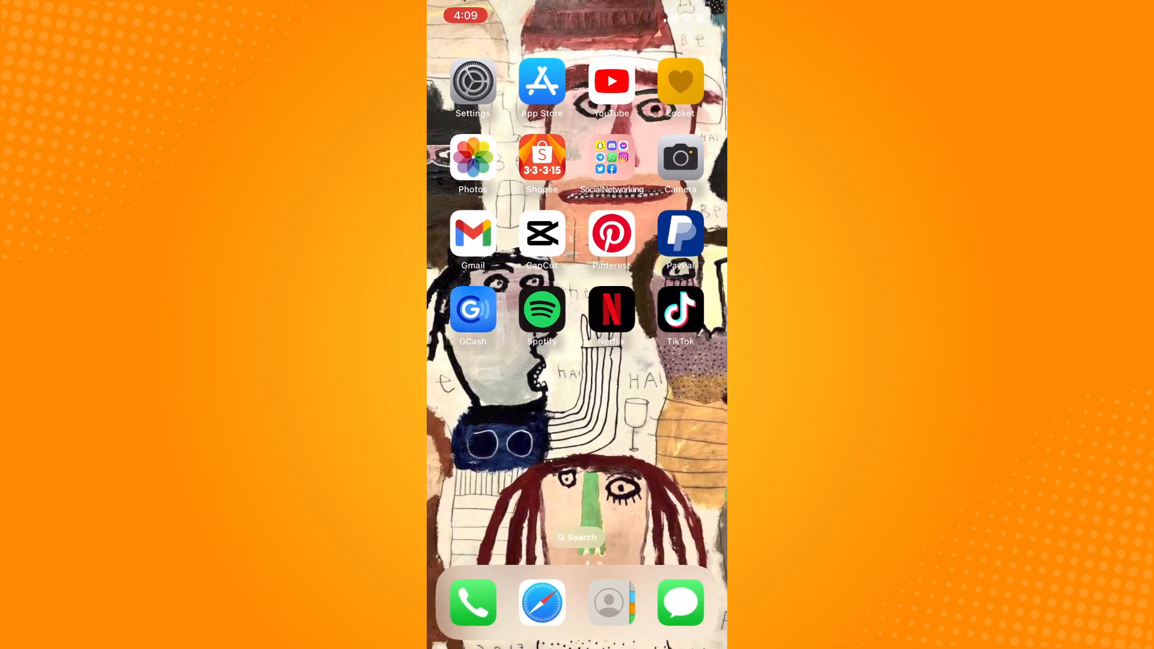
pyautogui.click(542, 80)
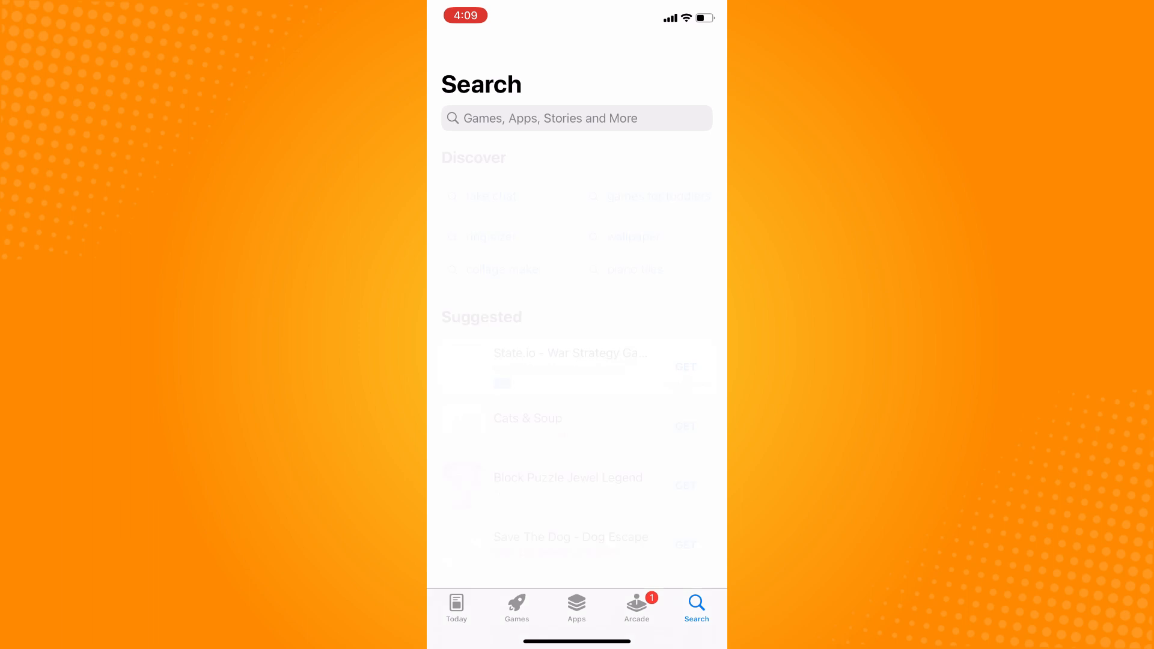